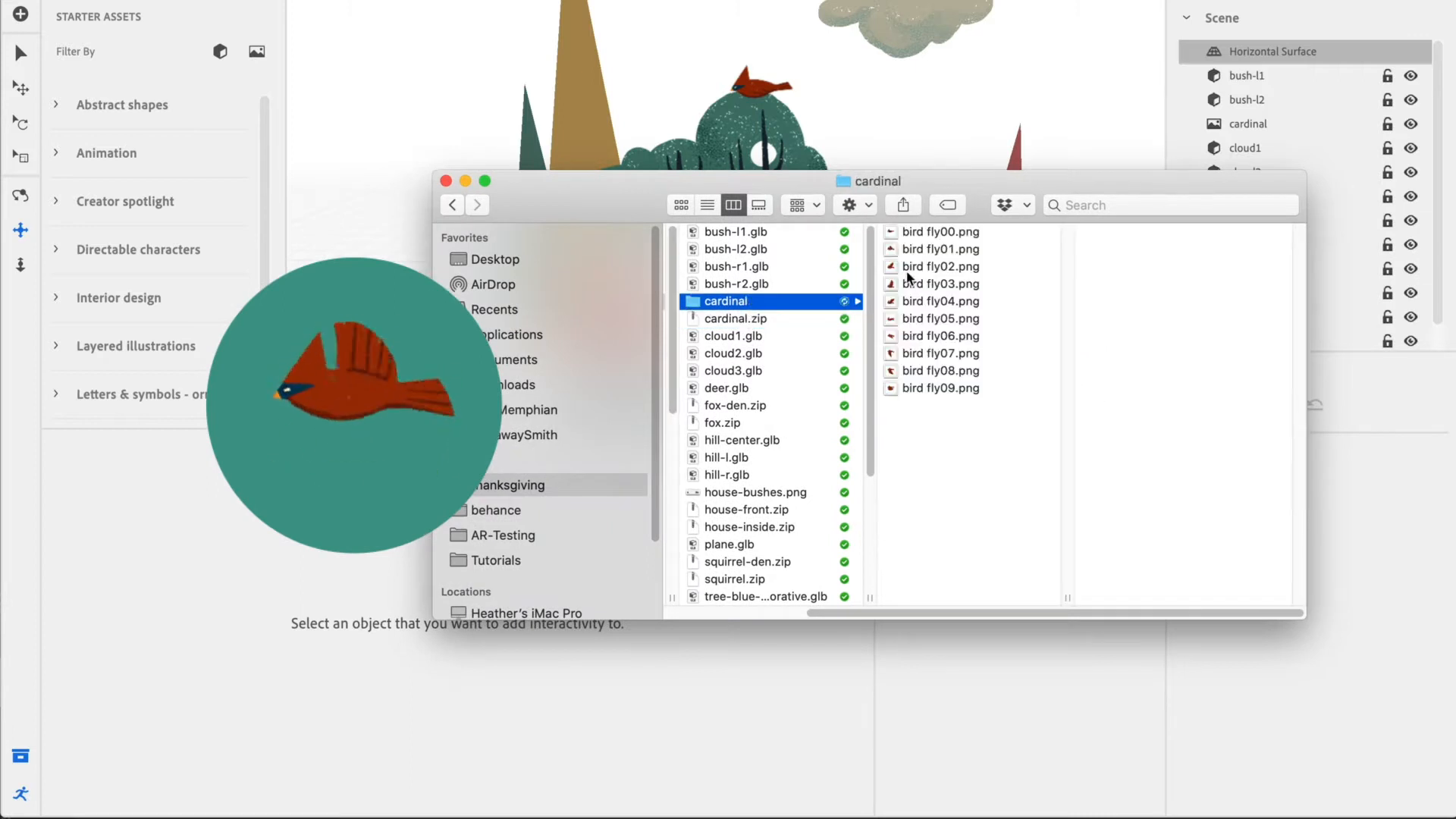
# Preview bird fly00.png and bird fly04.png frames, then close the cardinal folder.
pyautogui.click(940, 231)
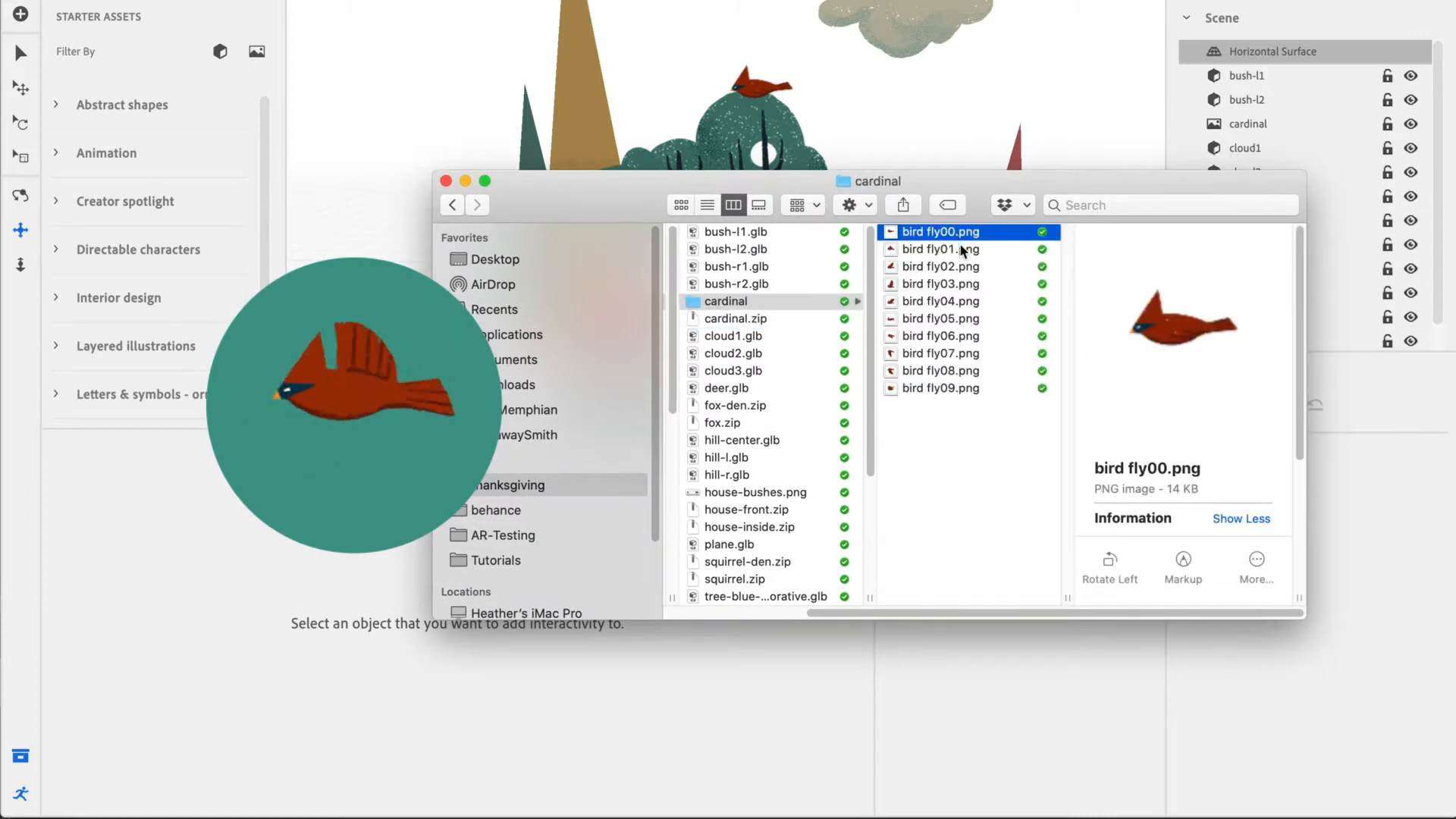
pyautogui.click(937, 300)
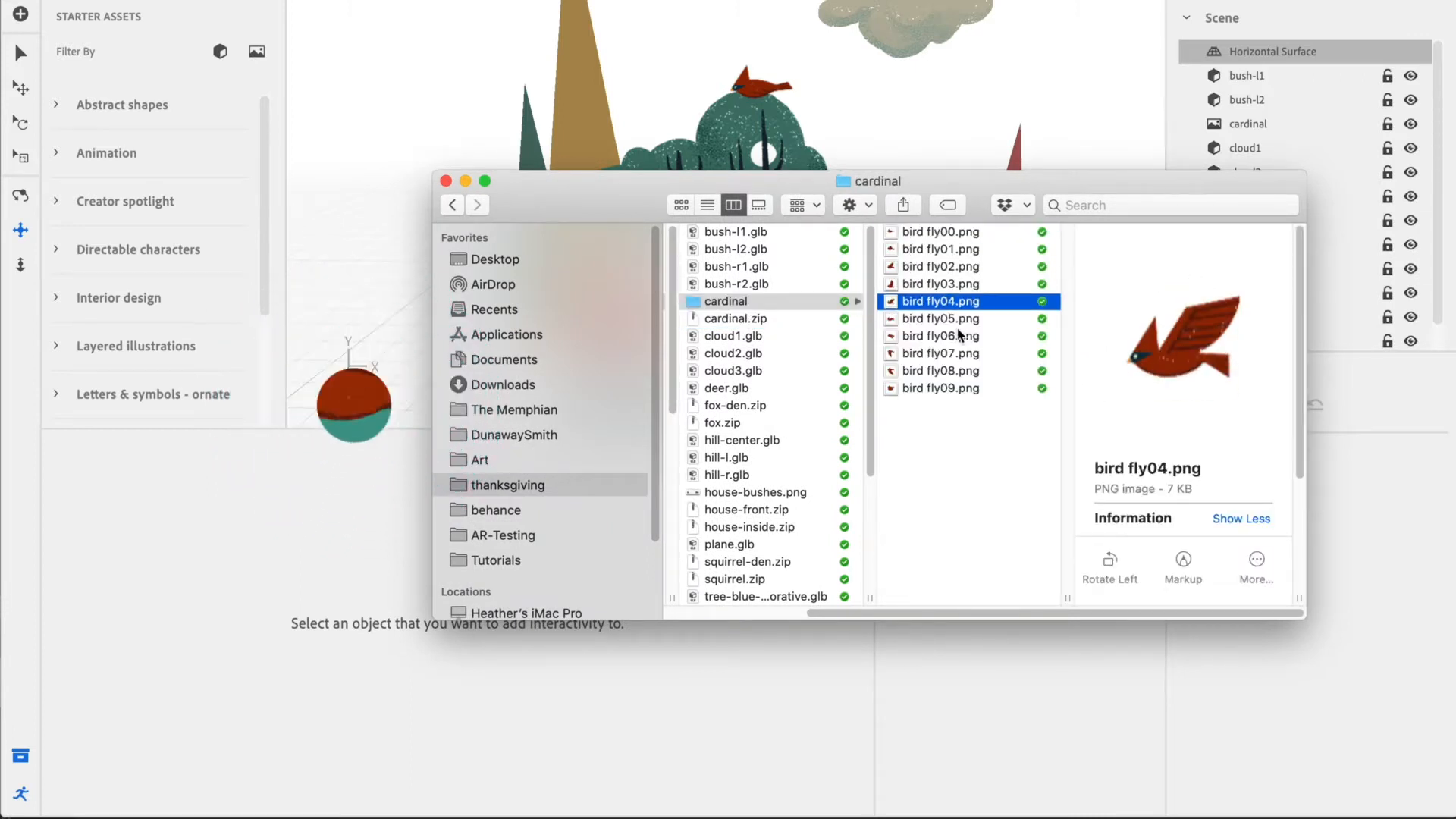
pyautogui.click(734, 318)
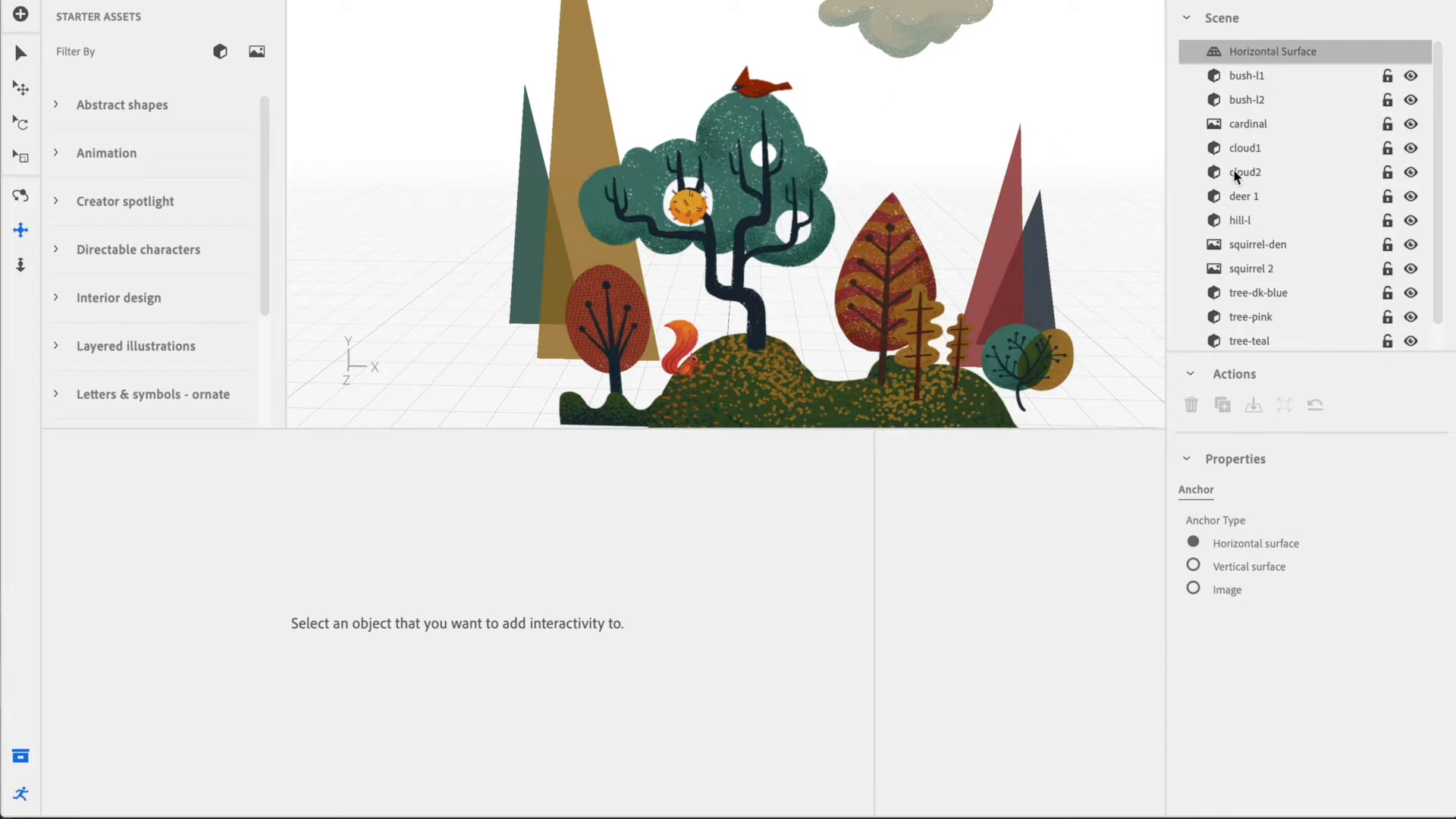
# Add an Enter proximity trigger to the cardinal with a 100 cm distance.
pyautogui.click(1248, 123)
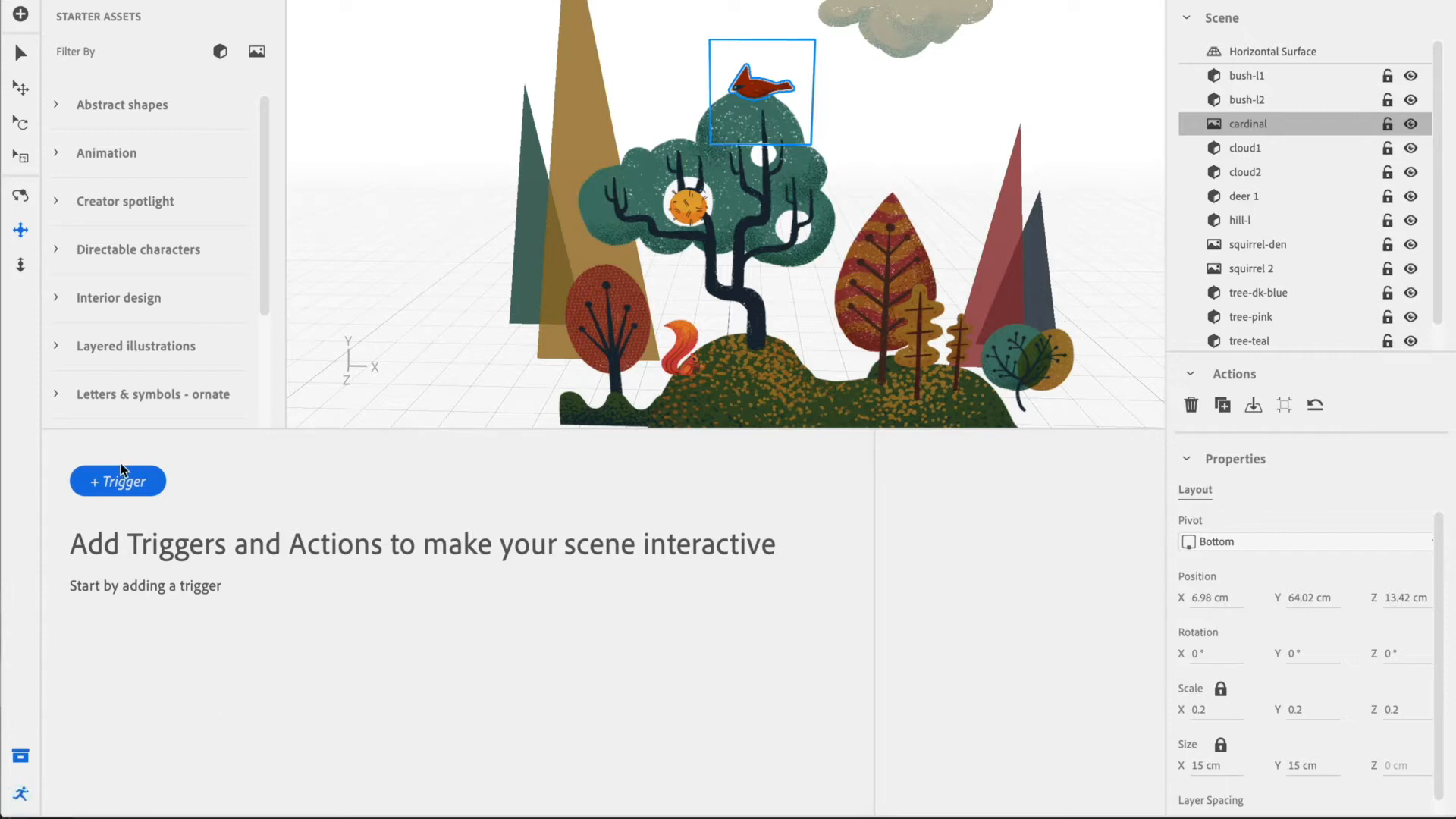
pyautogui.click(116, 480)
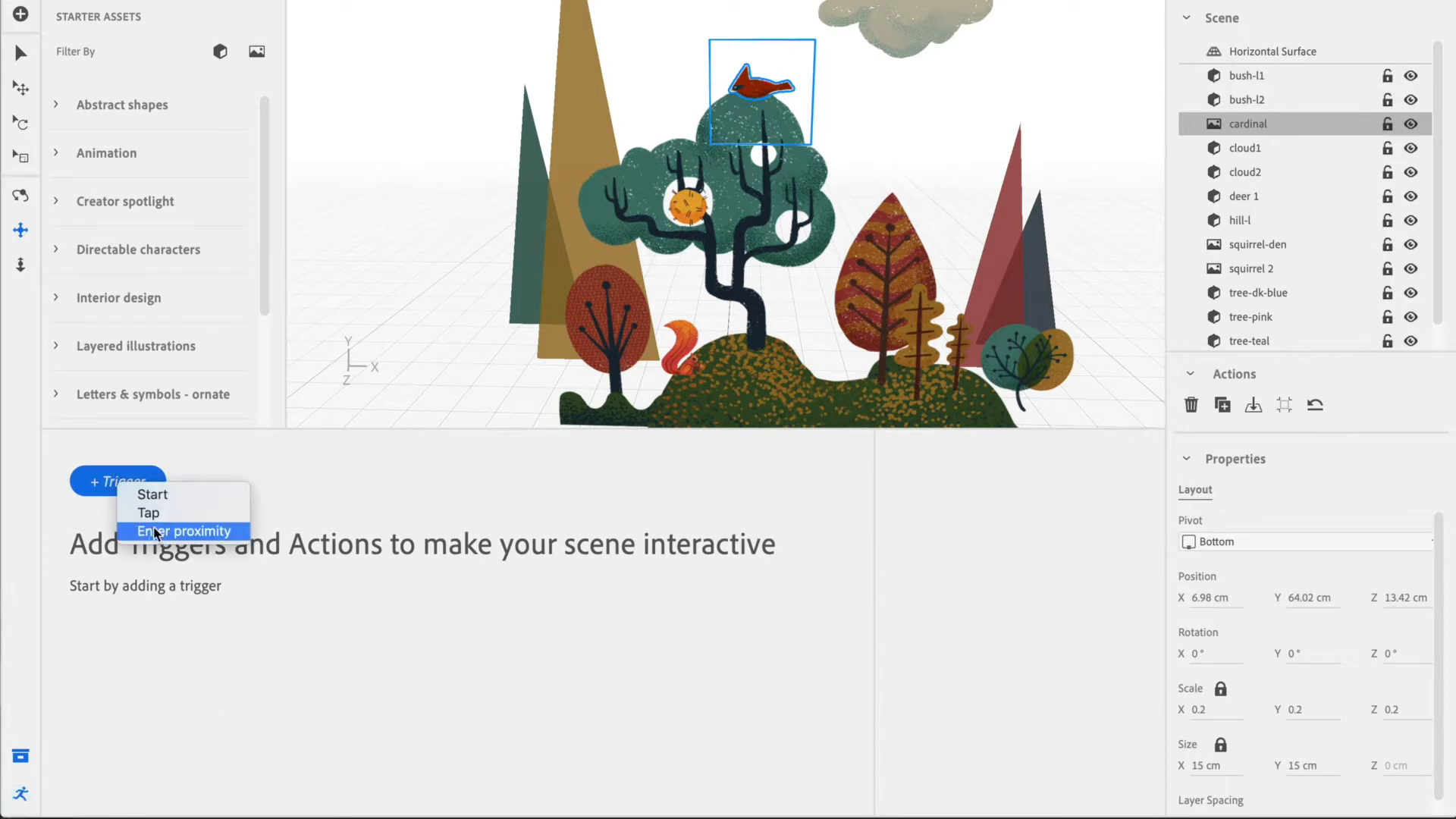
pyautogui.click(183, 531)
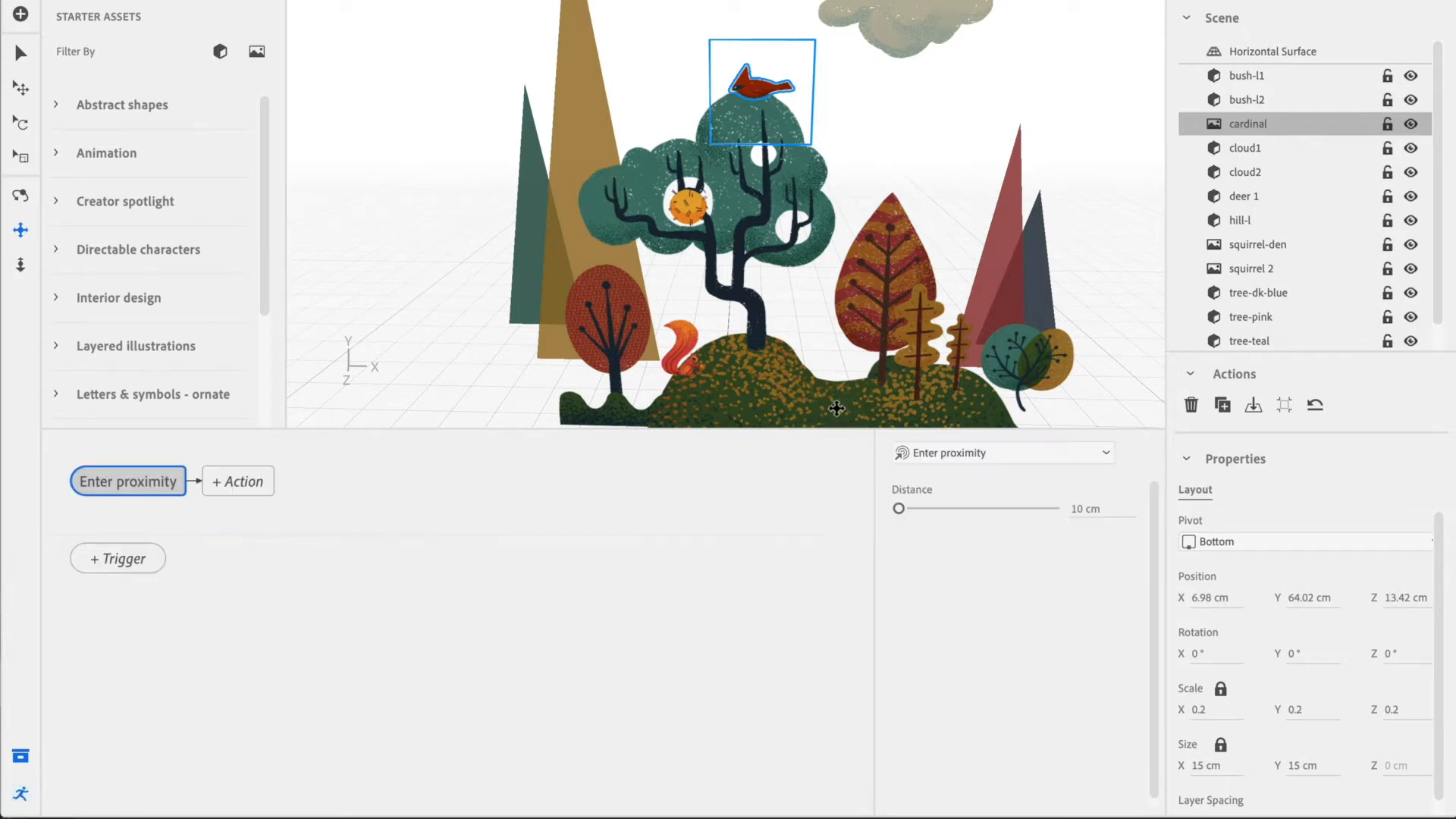
pyautogui.click(1103, 508)
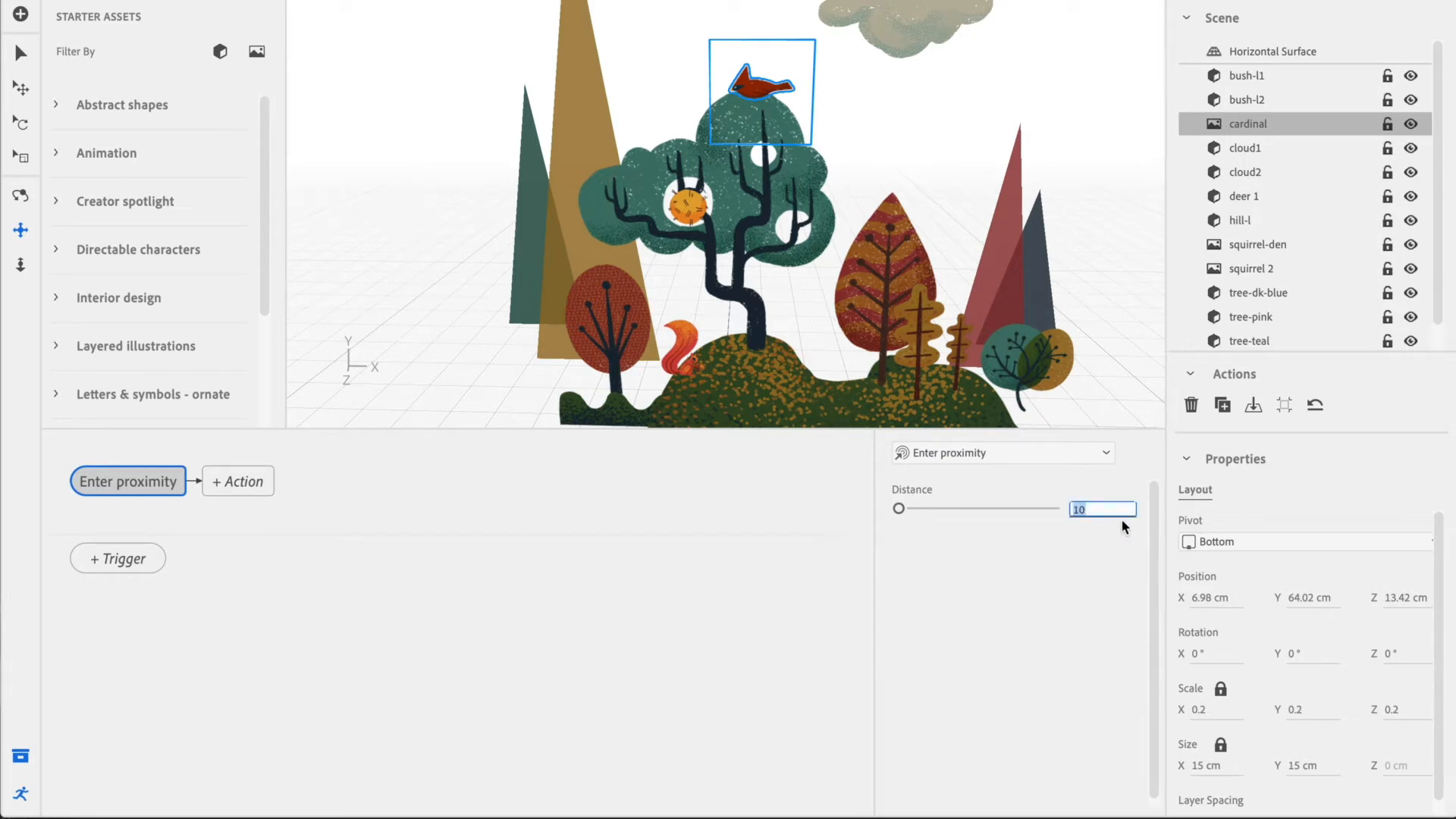
pyautogui.write('100 cm')
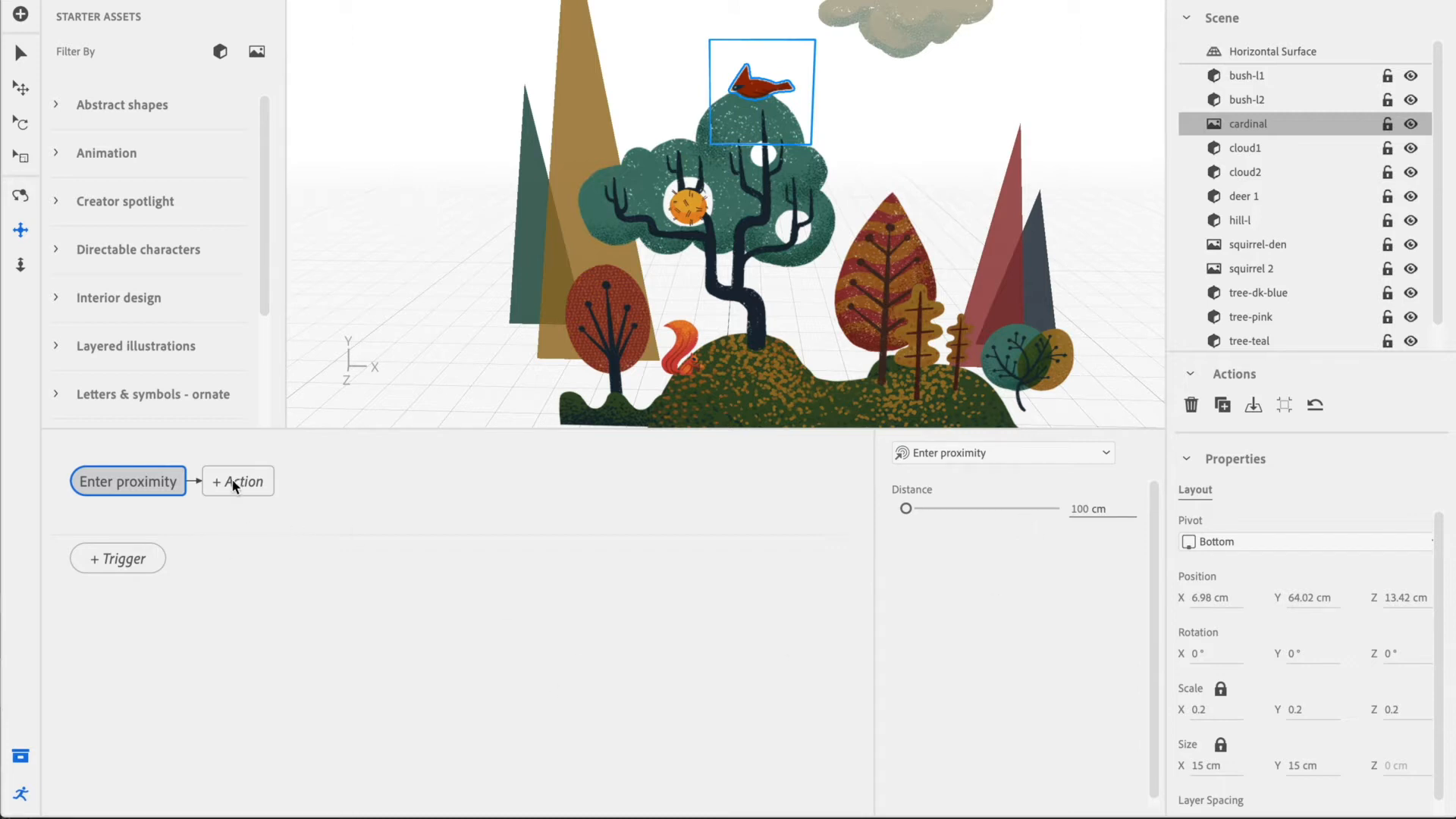
# Add a Play images action to the trigger and set it to loop infinitely.
pyautogui.click(237, 481)
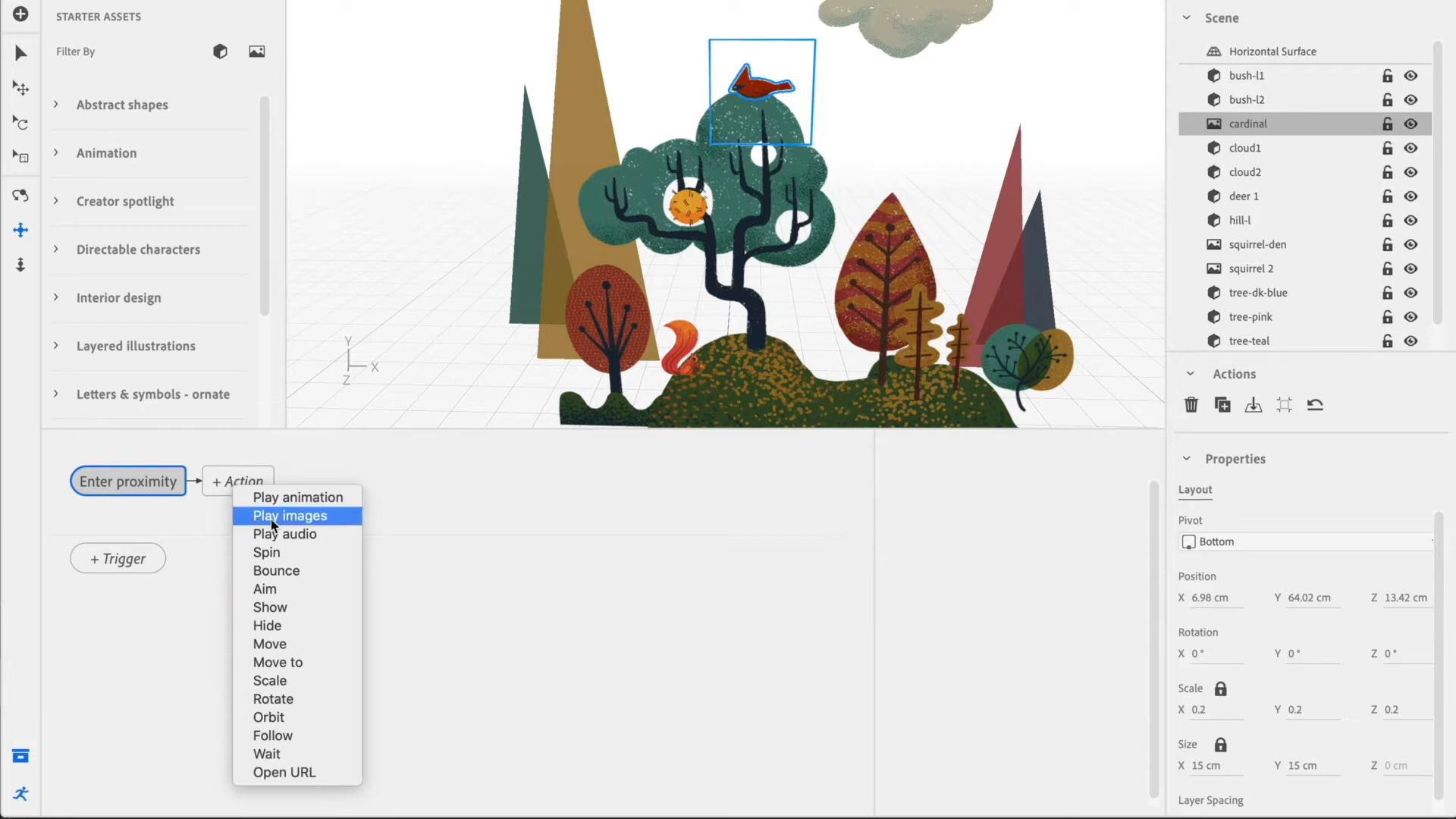
pyautogui.click(288, 516)
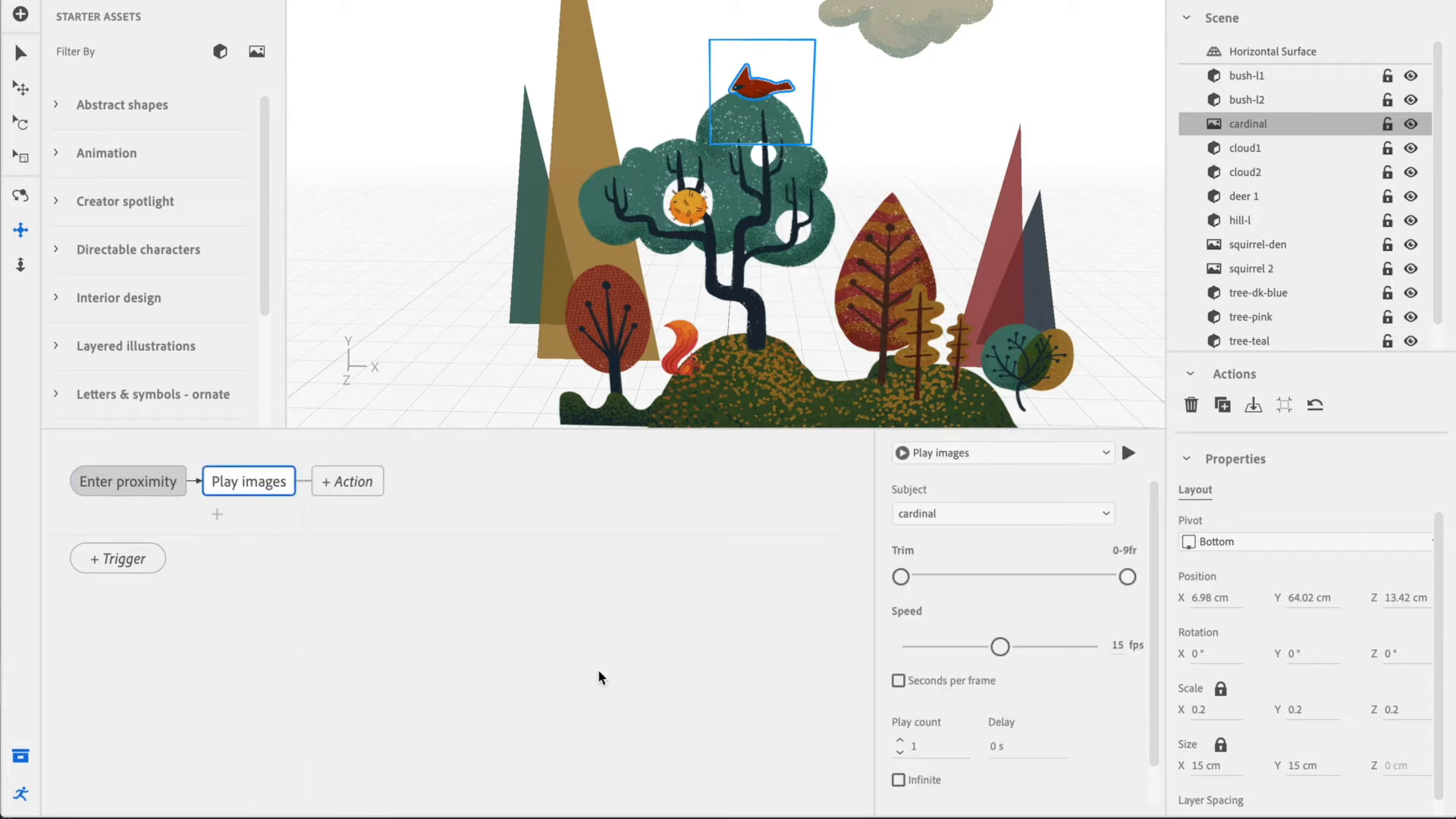
pyautogui.moveTo(557, 684)
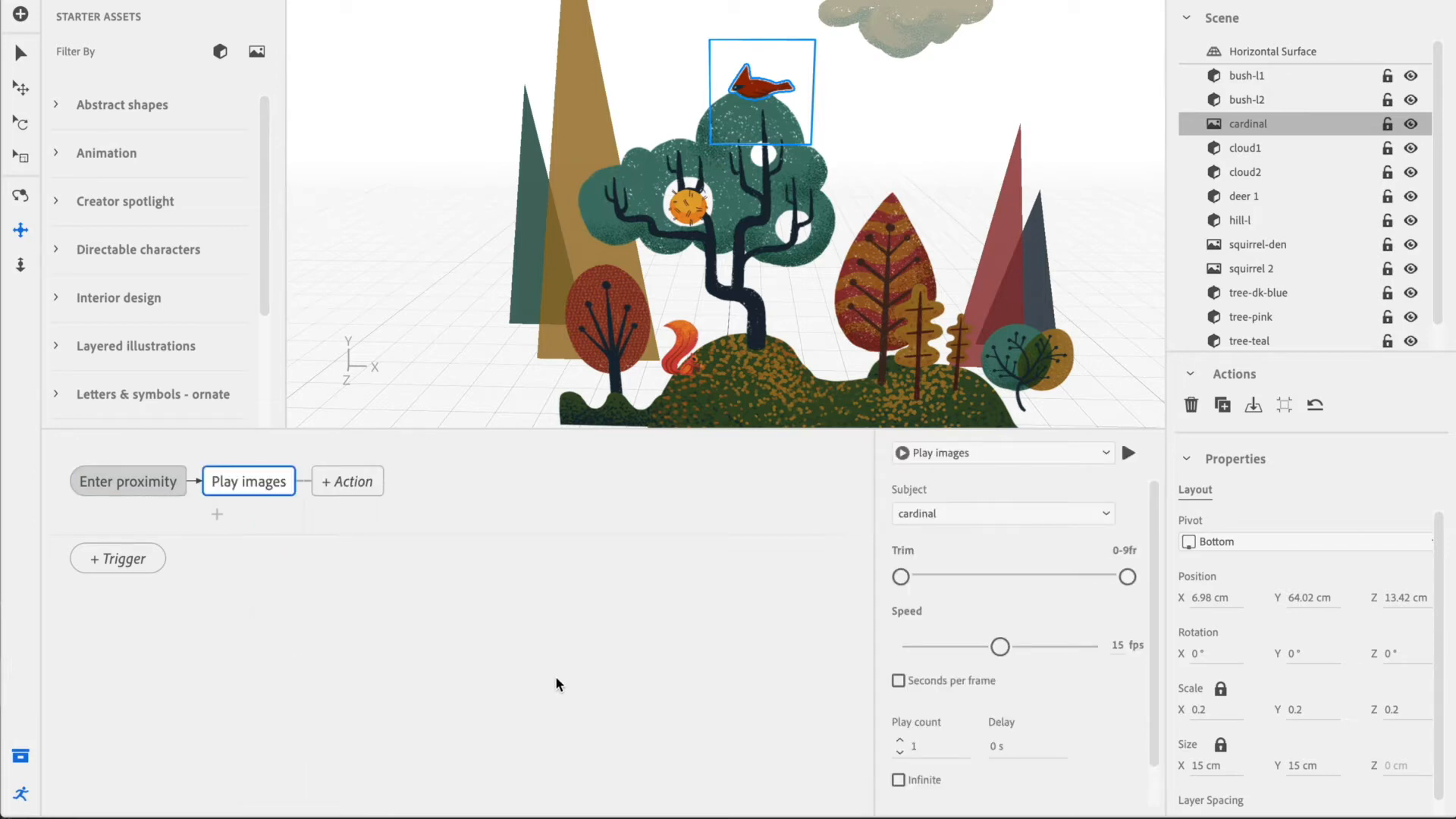
pyautogui.moveTo(933, 702)
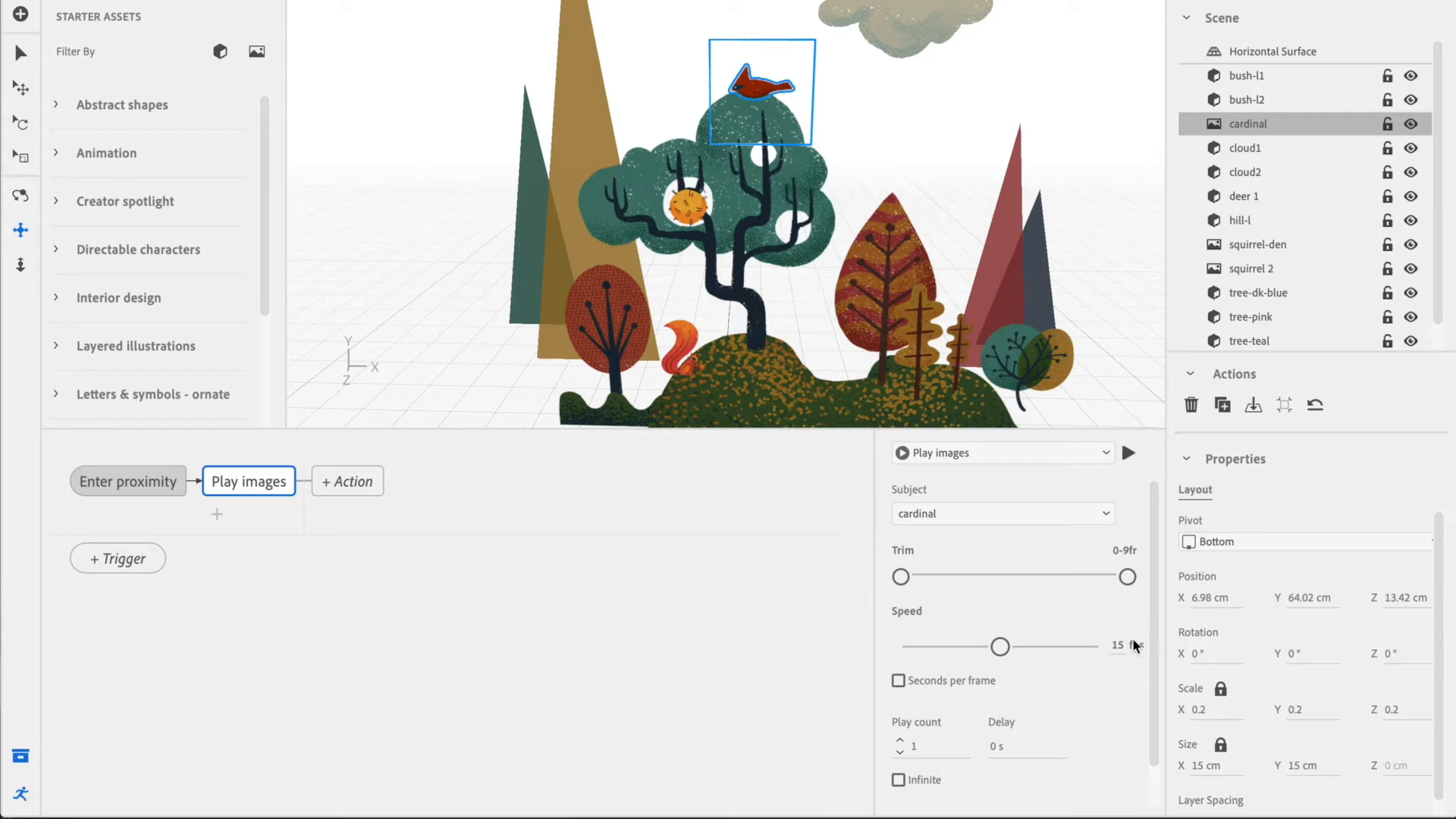
pyautogui.click(898, 736)
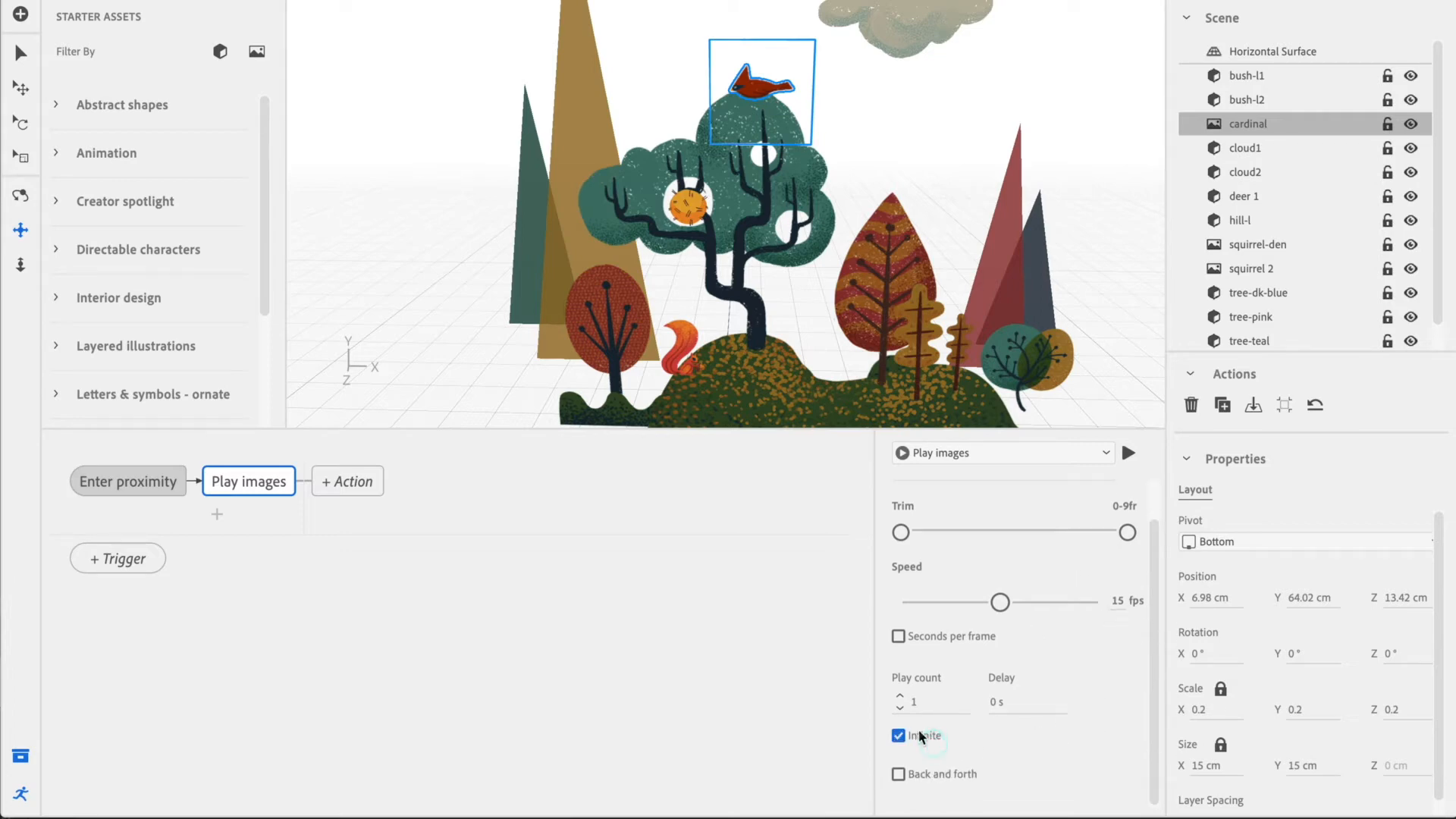
pyautogui.moveTo(896, 762)
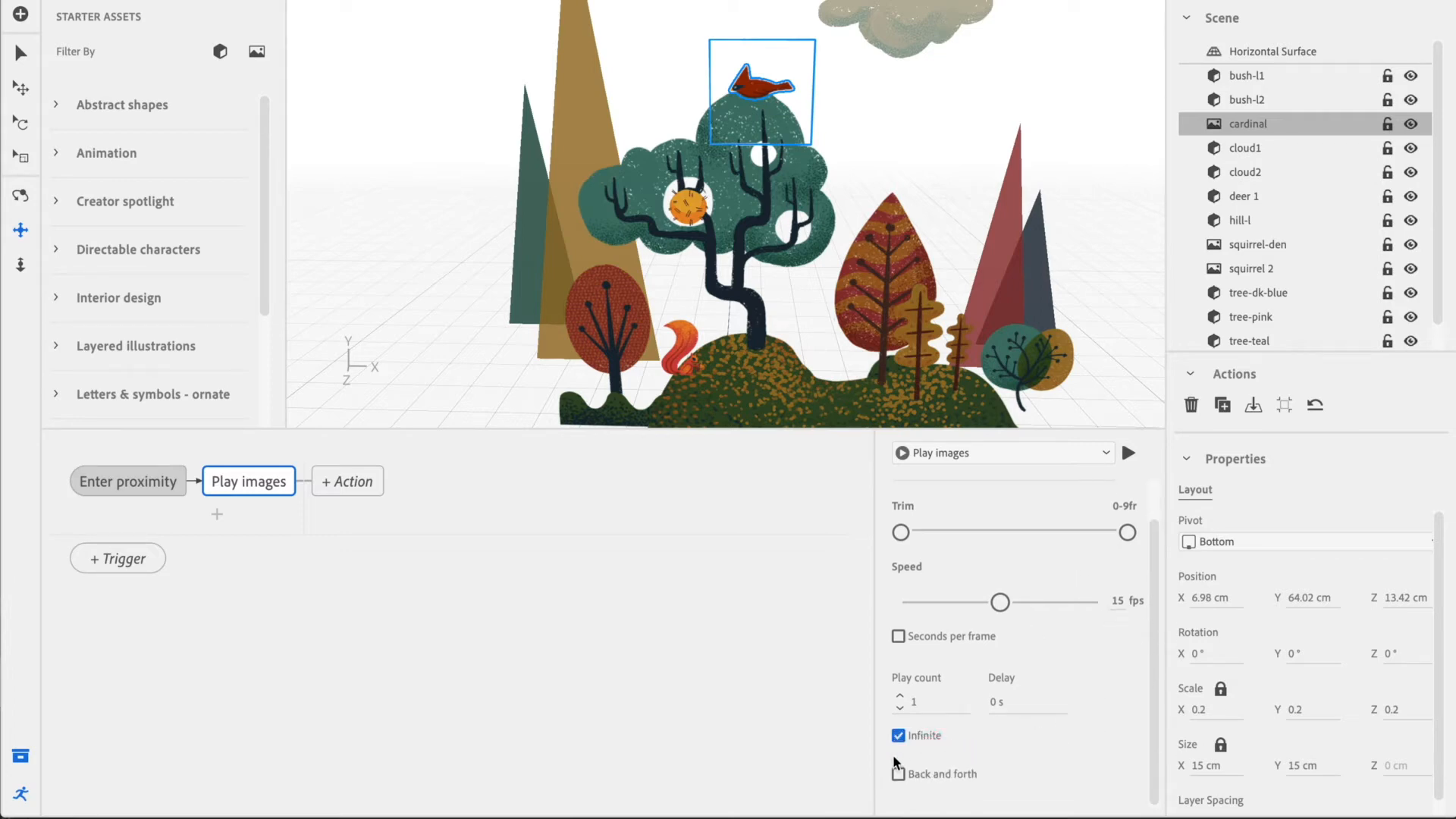
pyautogui.click(897, 773)
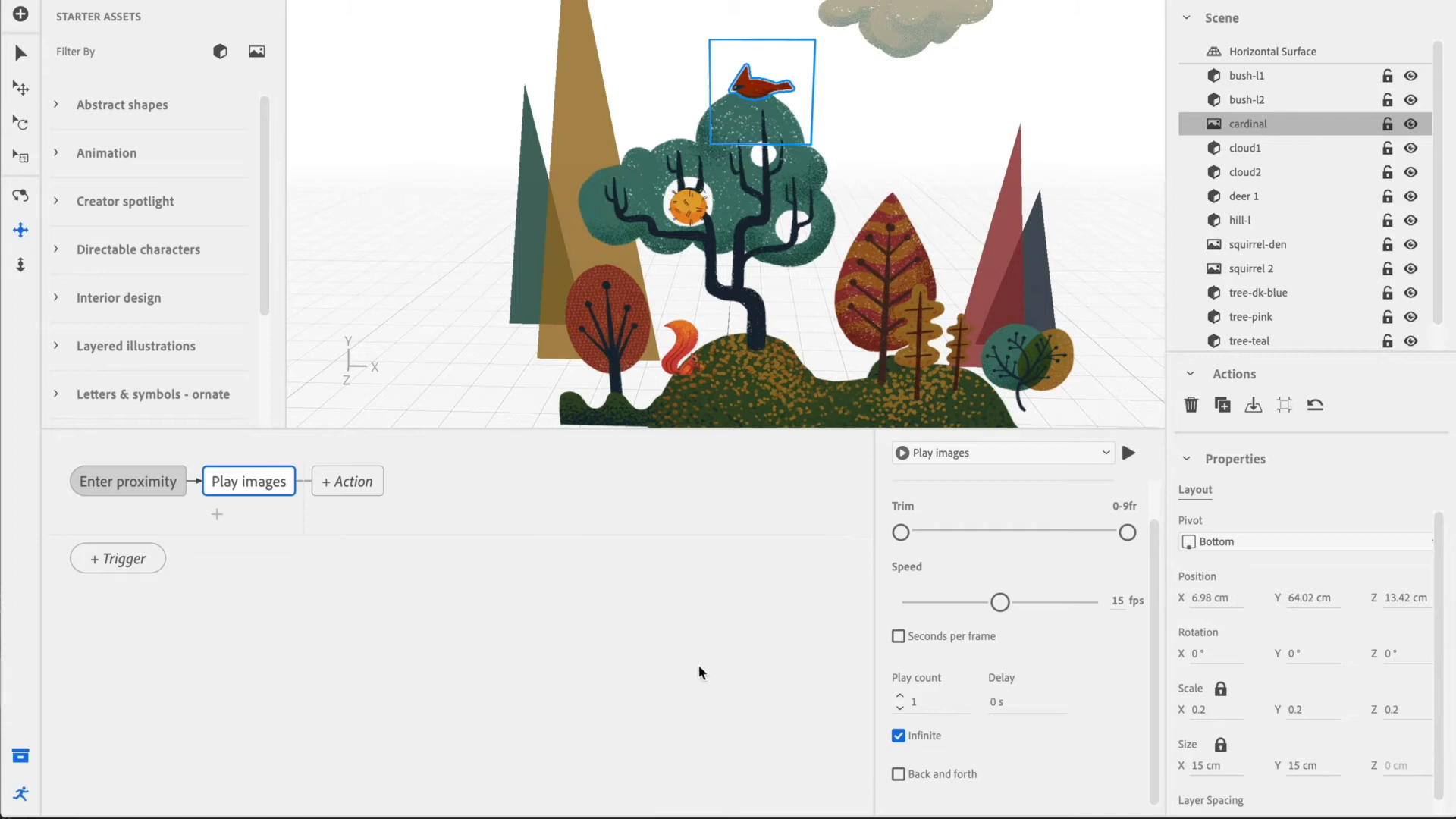
pyautogui.moveTo(238, 541)
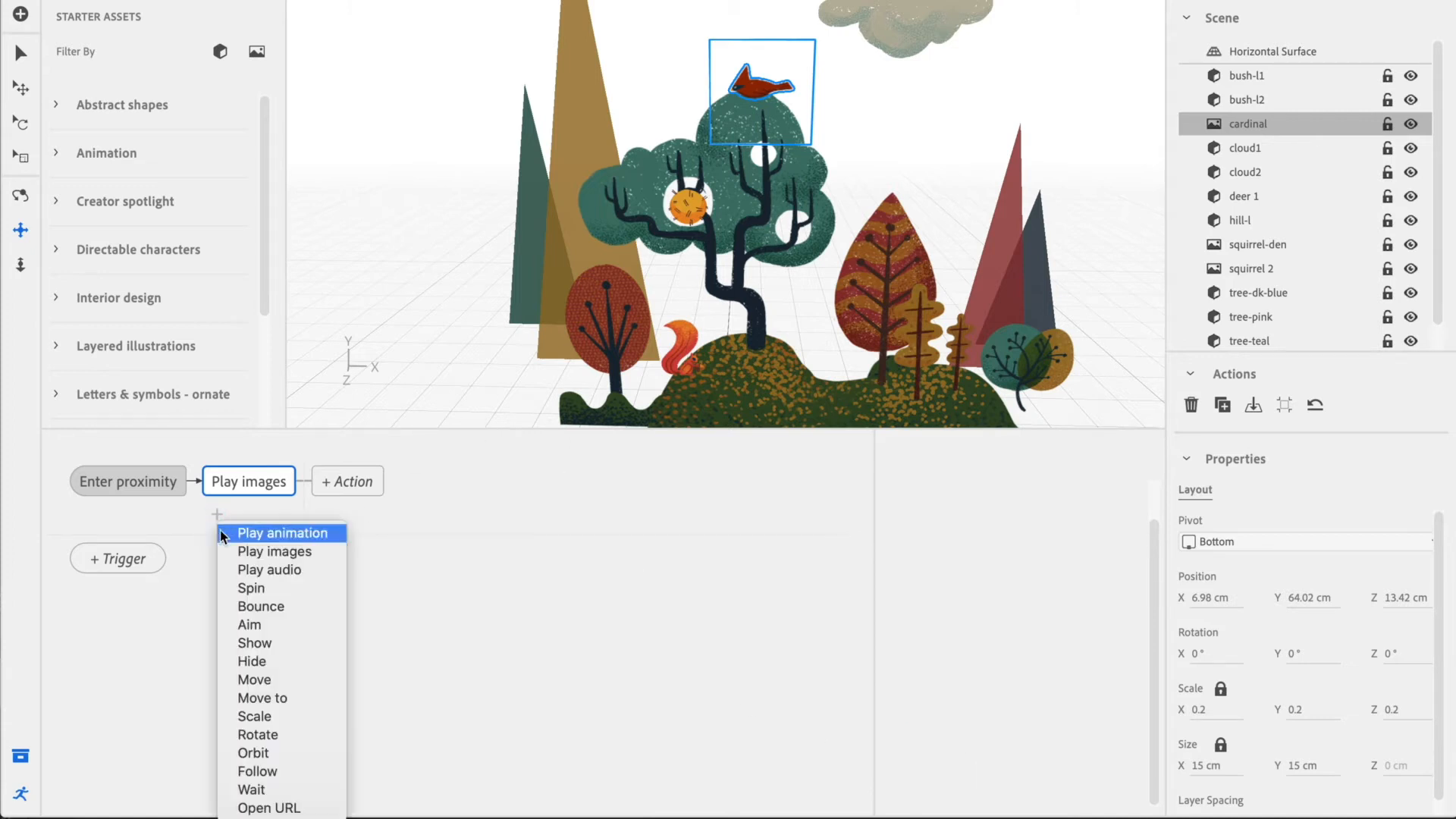
# Add a Move action with Y offset 100 cm and 10 s duration, then preview on iPad.
pyautogui.click(253, 679)
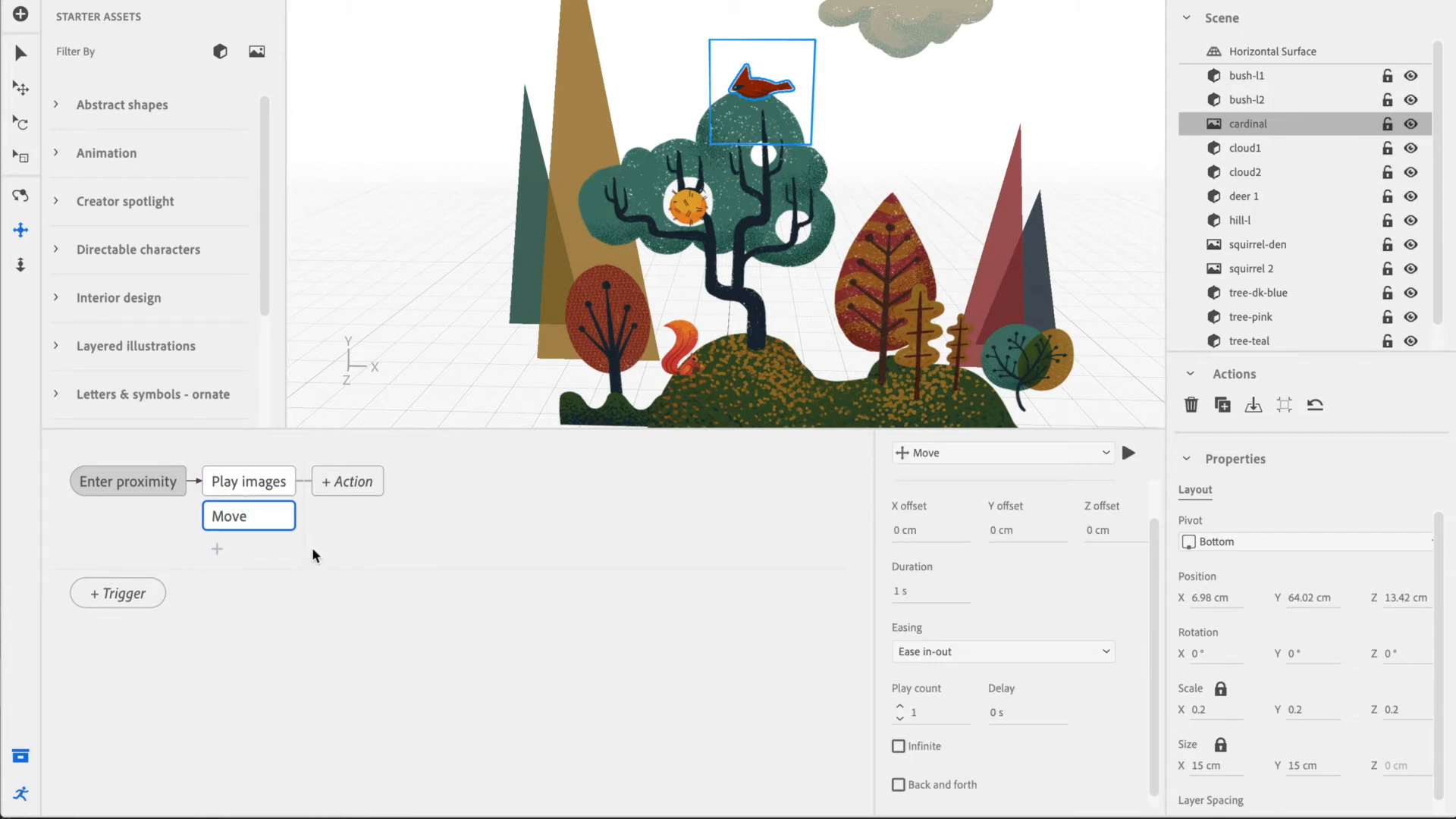
pyautogui.moveTo(908, 522)
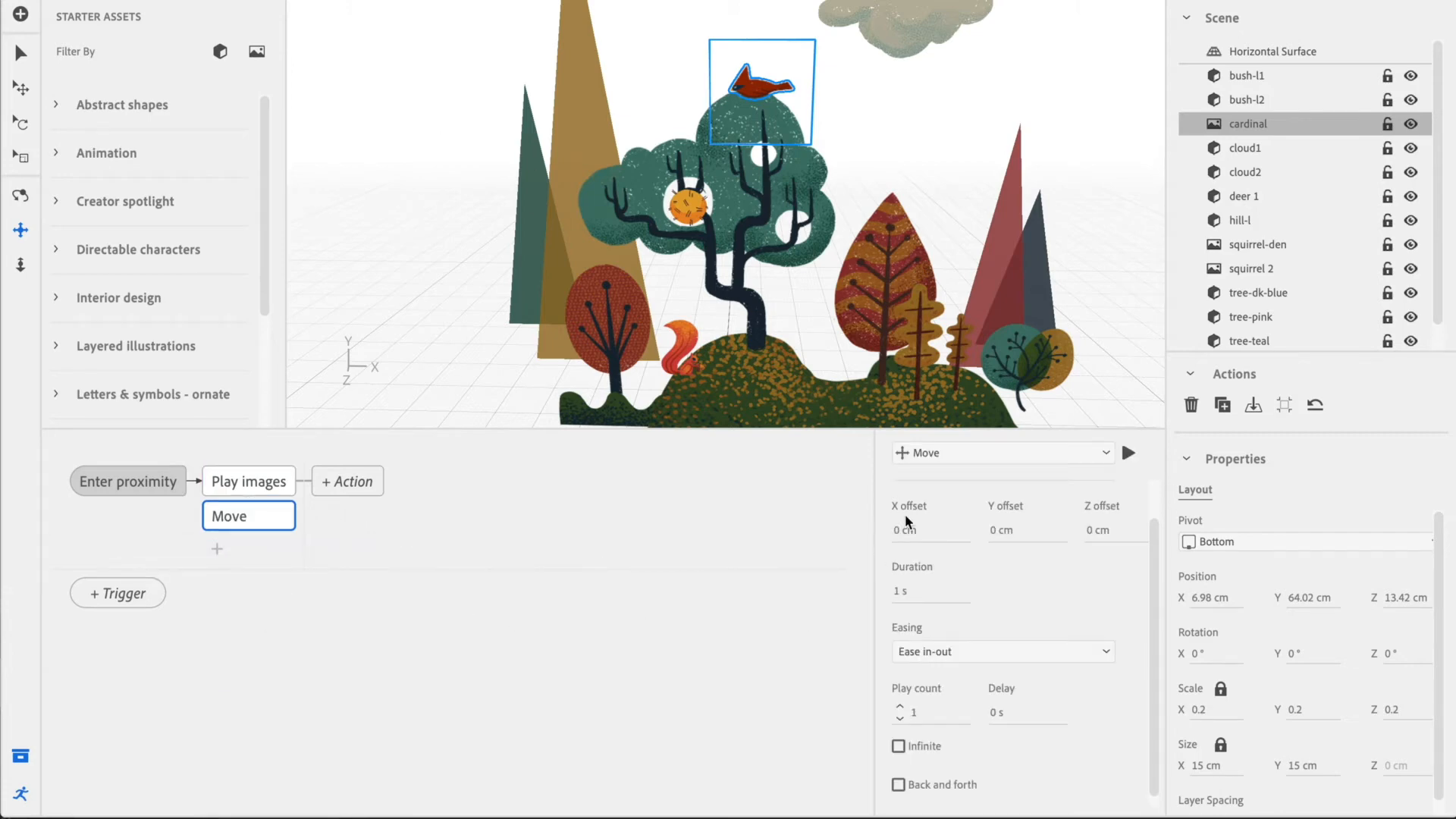
pyautogui.click(1026, 529)
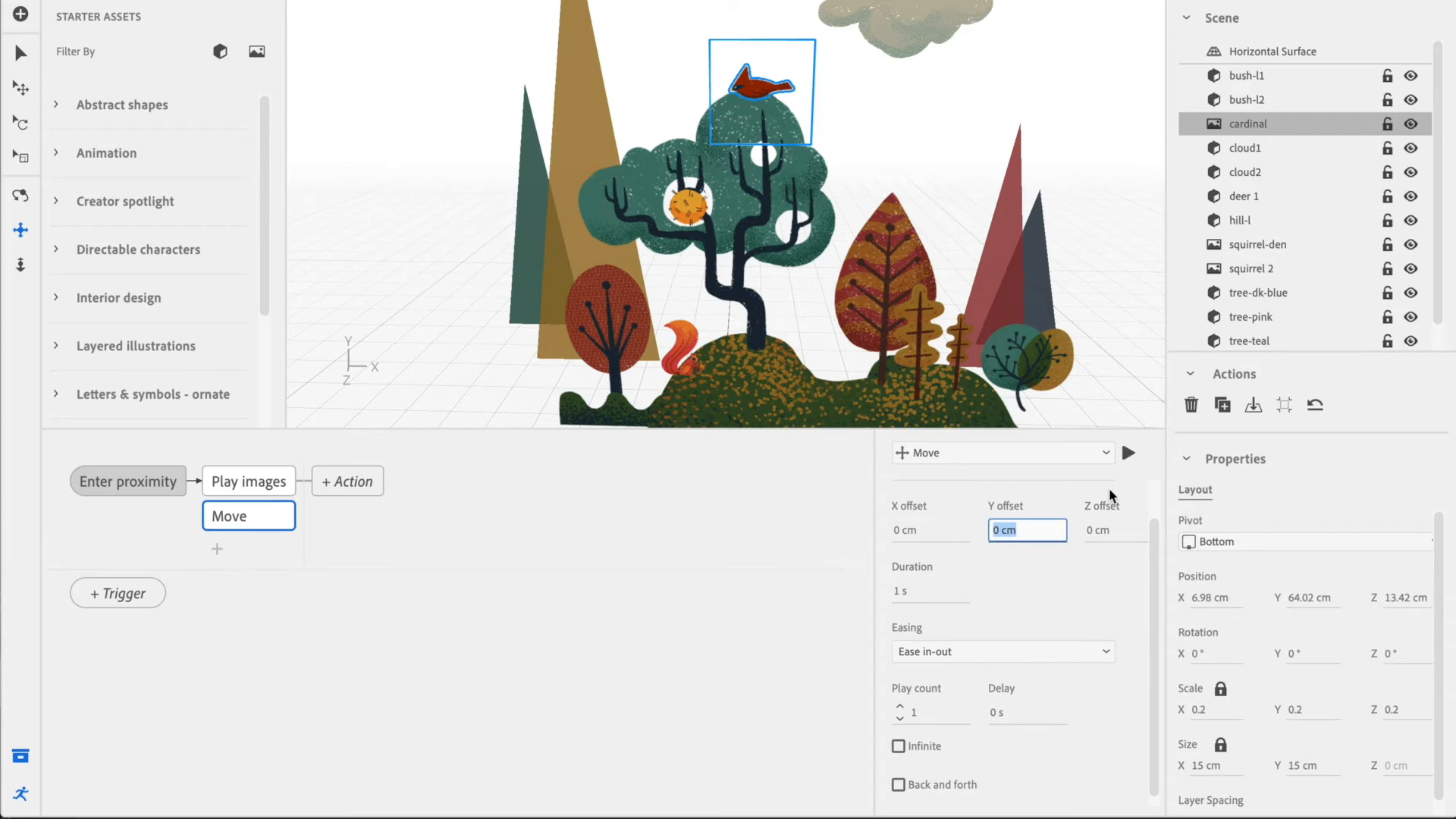
pyautogui.write('100')
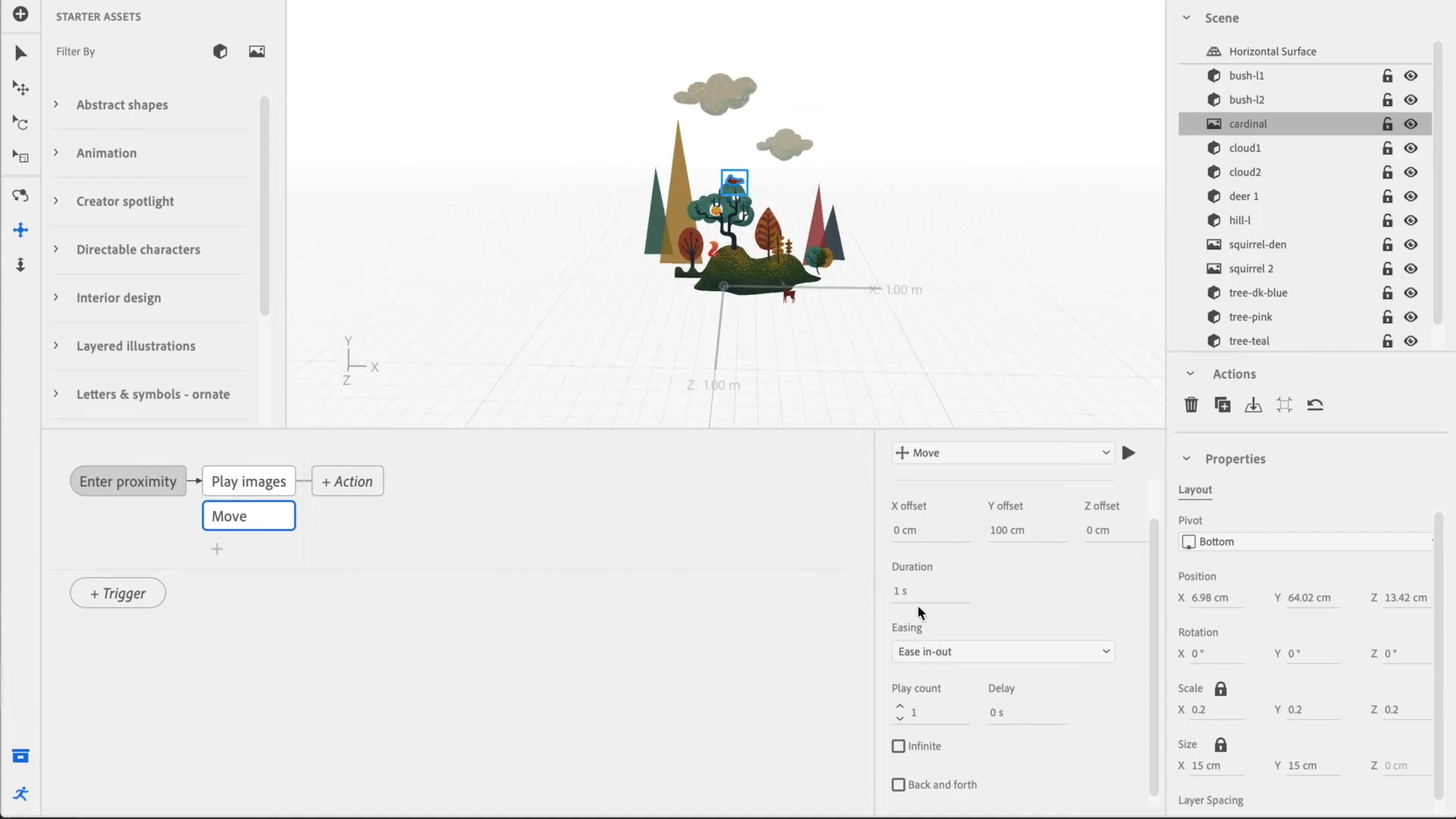
pyautogui.click(930, 590)
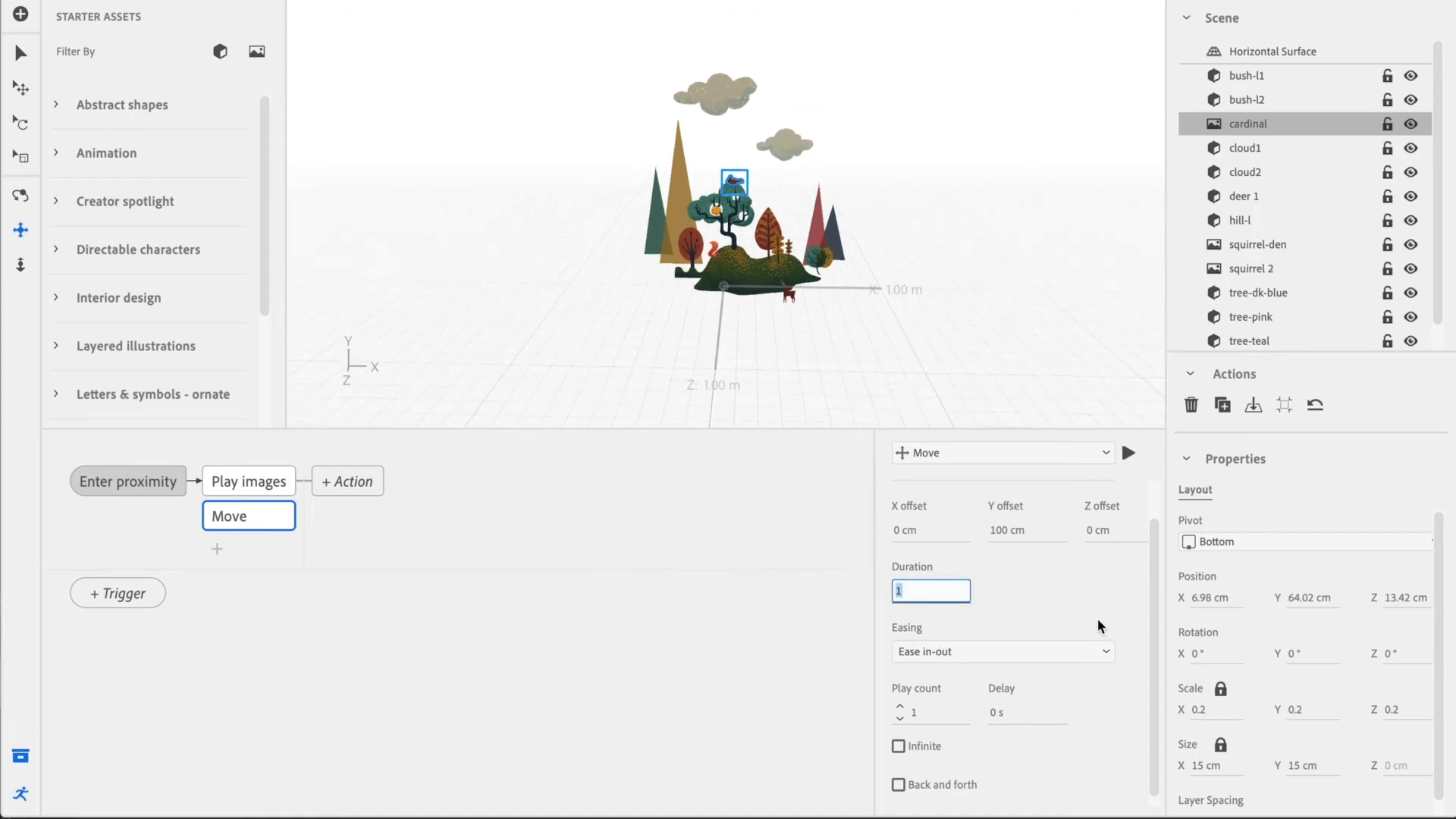
pyautogui.write('0 s')
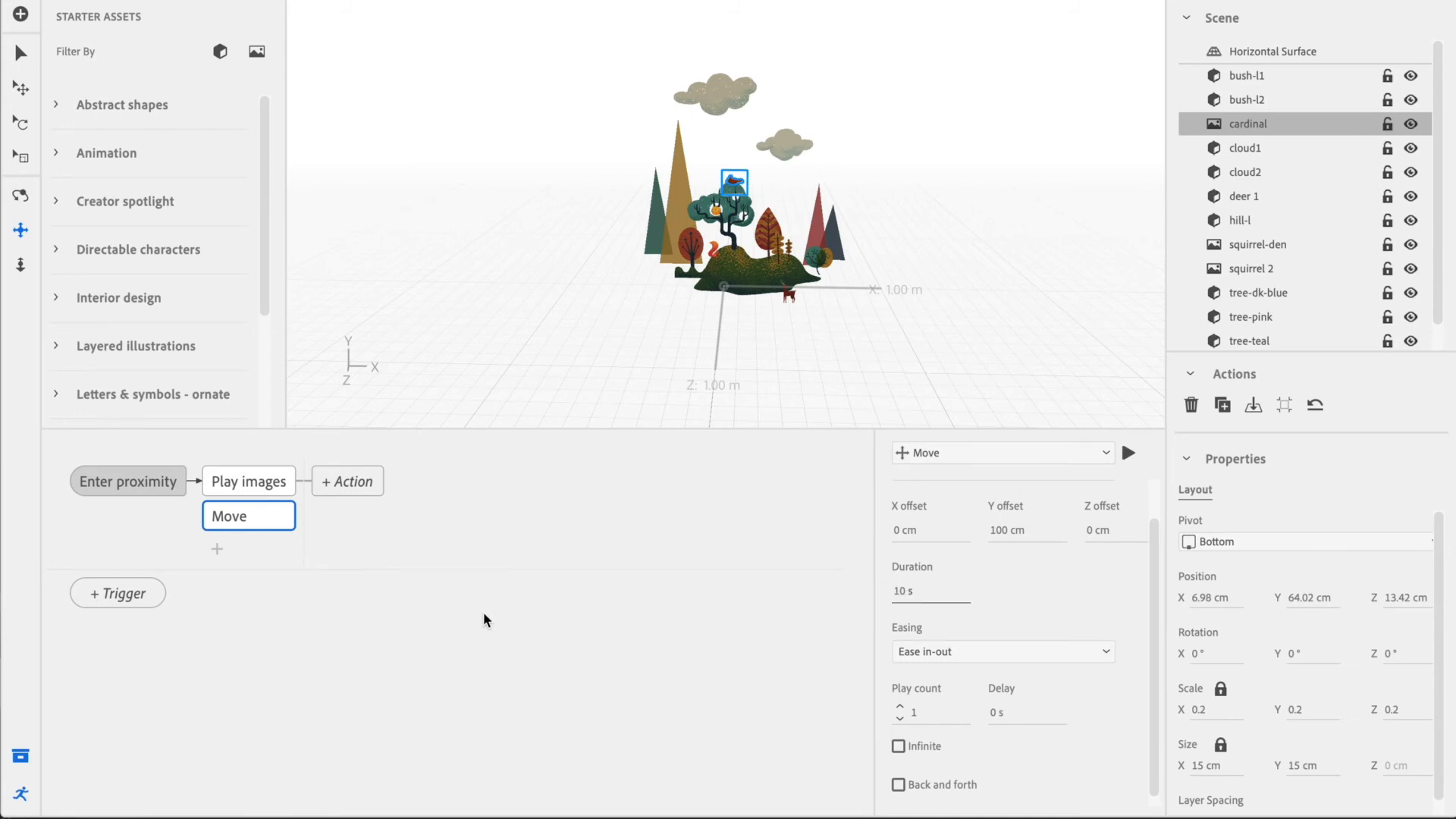
pyautogui.click(283, 19)
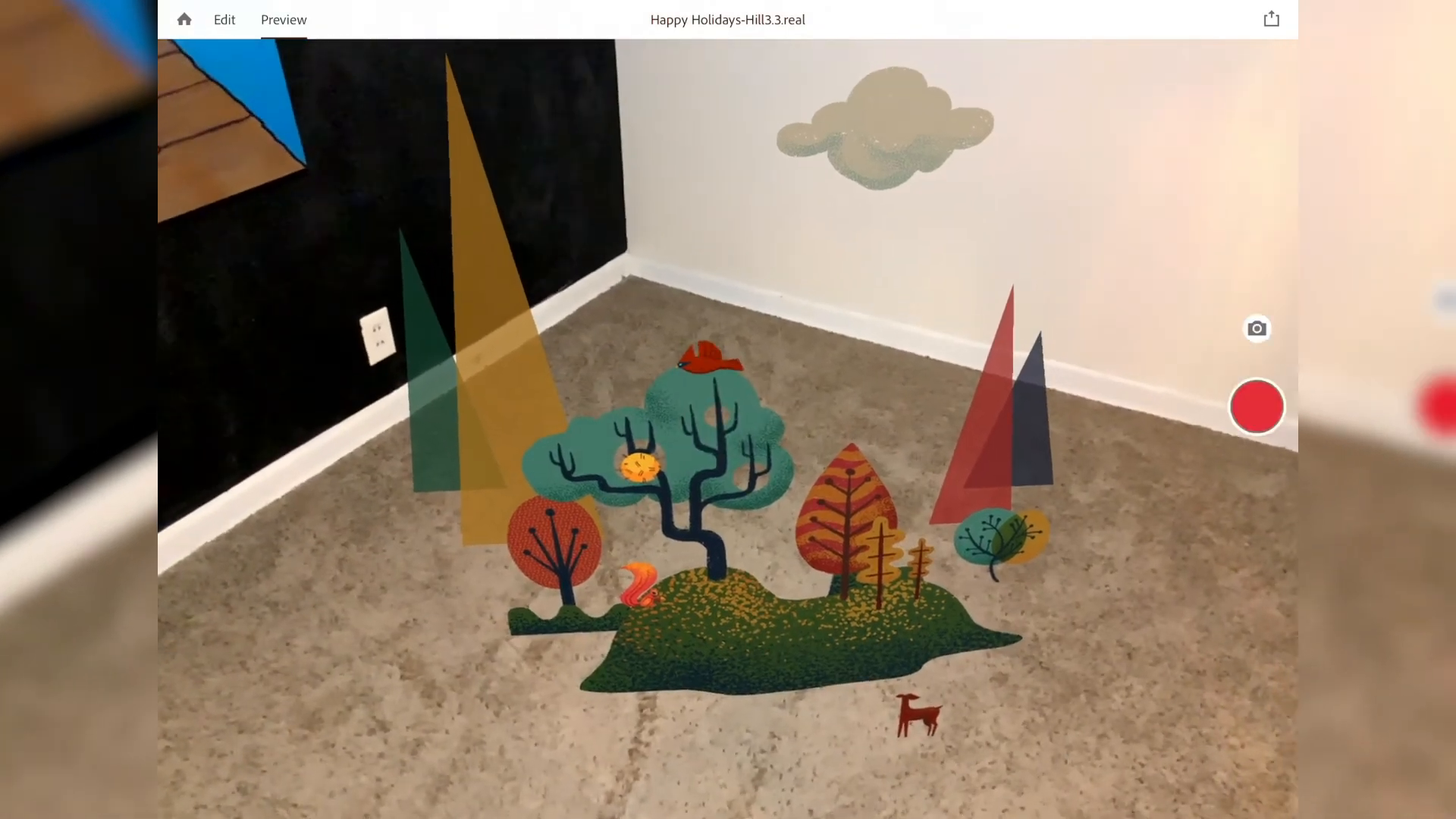